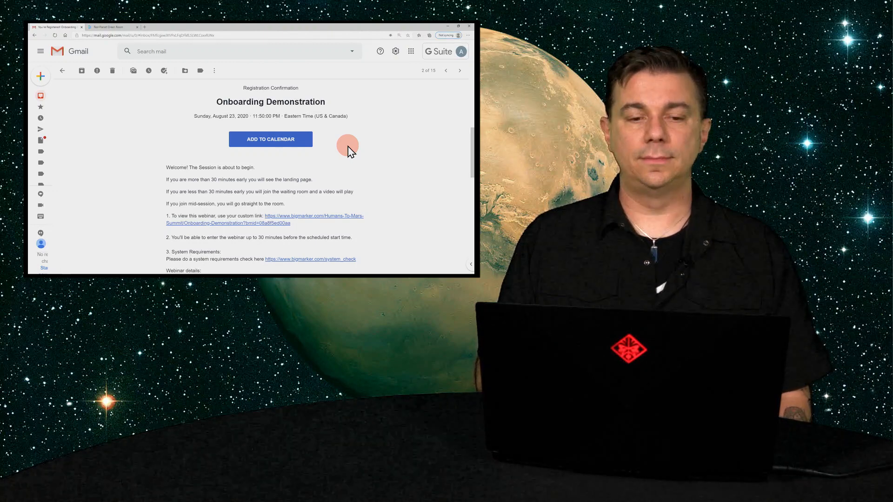
Join the Onboarding Demonstration webinar from the custom bigmarker.com link in the email
left_click(263, 219)
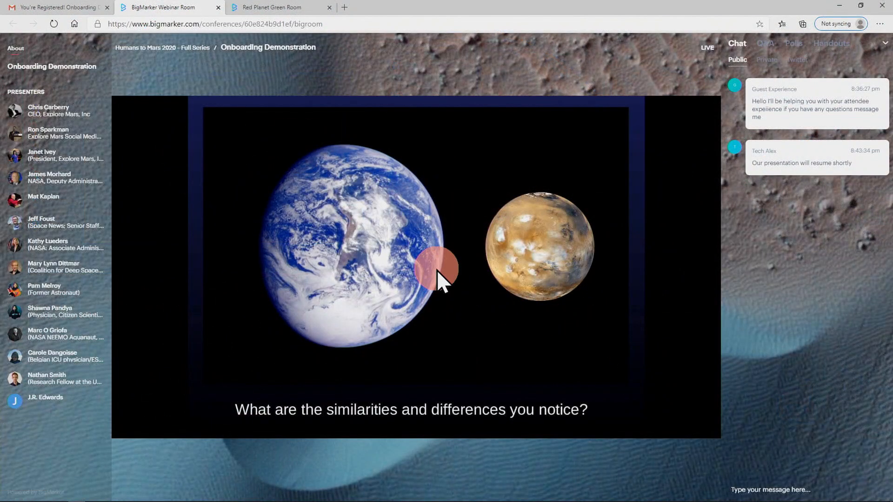
mouse_move(544, 347)
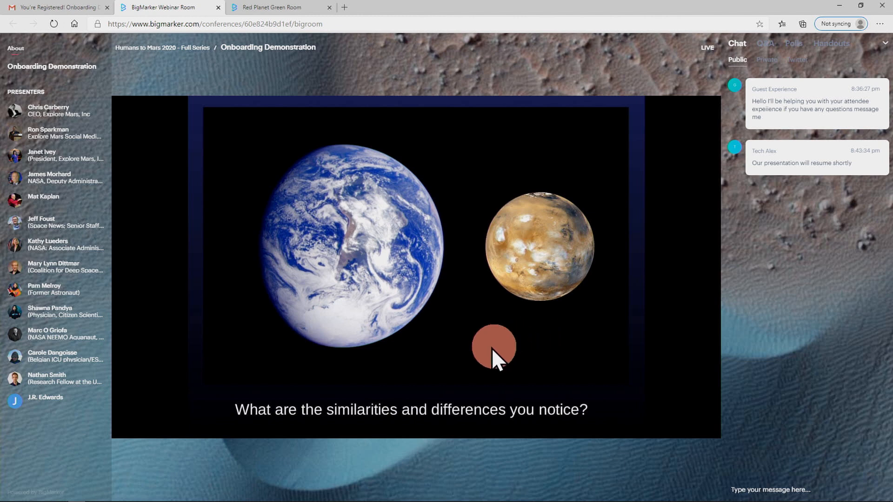
mouse_move(91, 204)
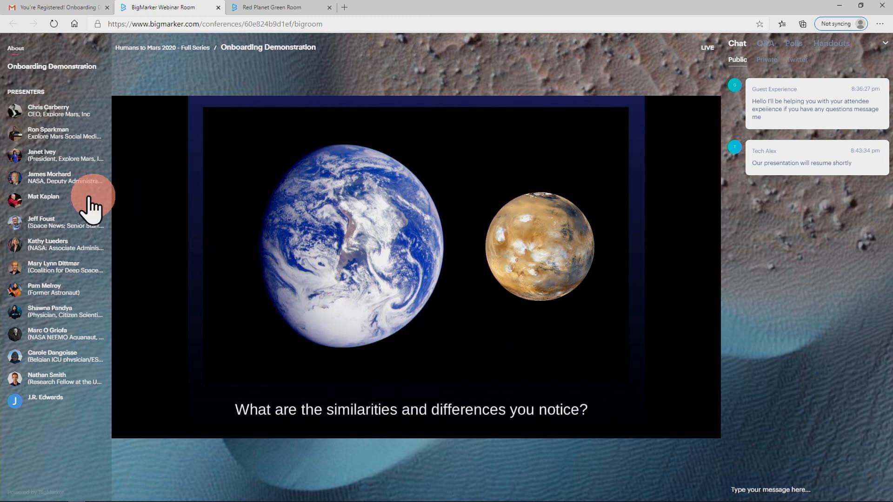
mouse_move(808, 234)
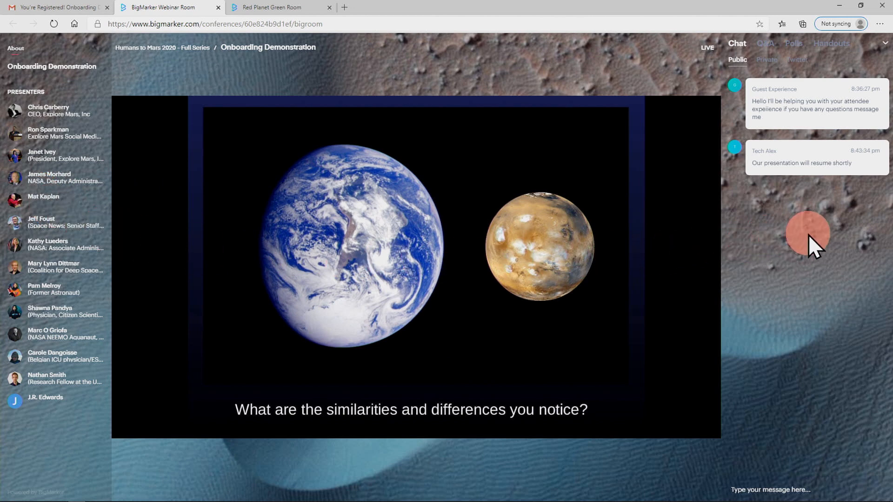
mouse_move(407, 296)
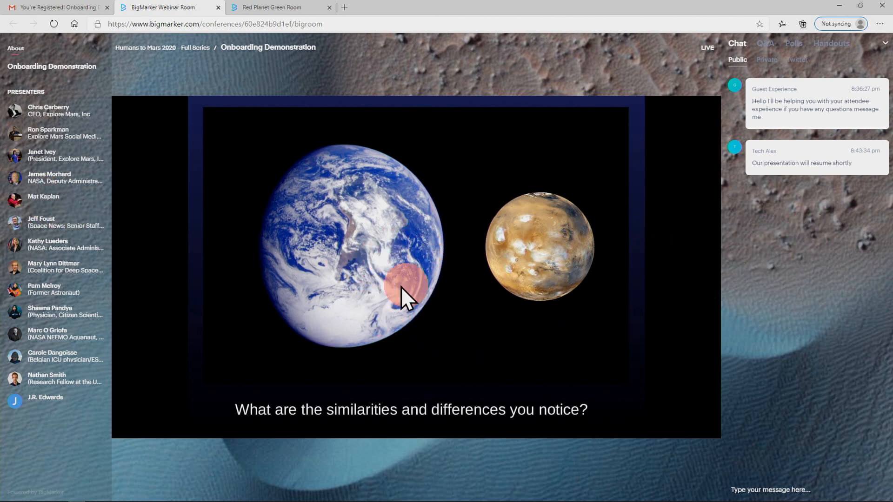
mouse_move(50, 113)
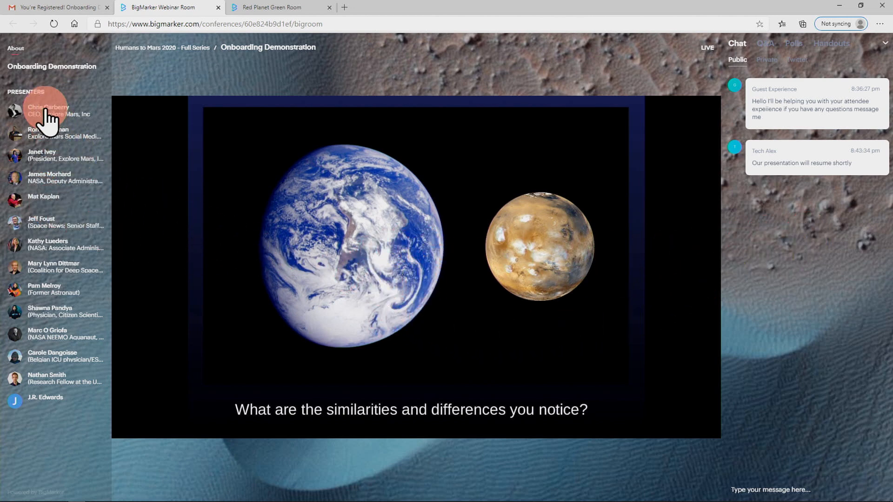
left_click(45, 111)
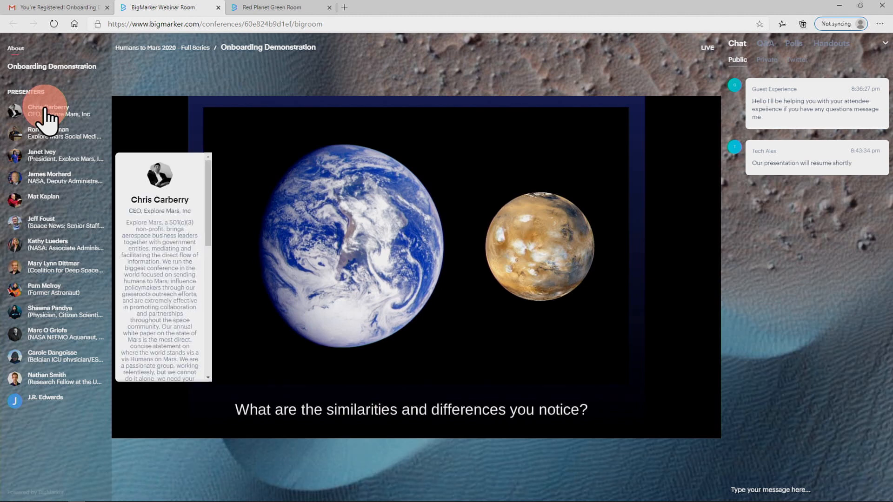
mouse_move(166, 301)
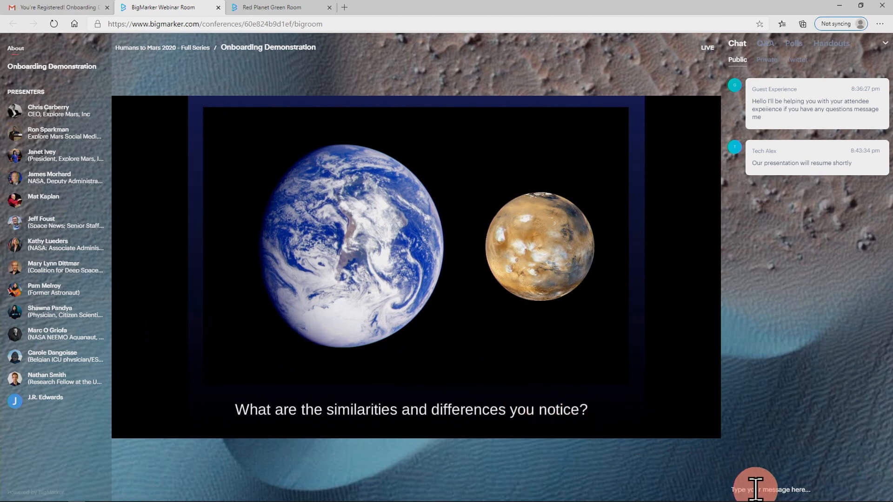
Post 'Hi all' to everyone in the public chat
type("Hi all")
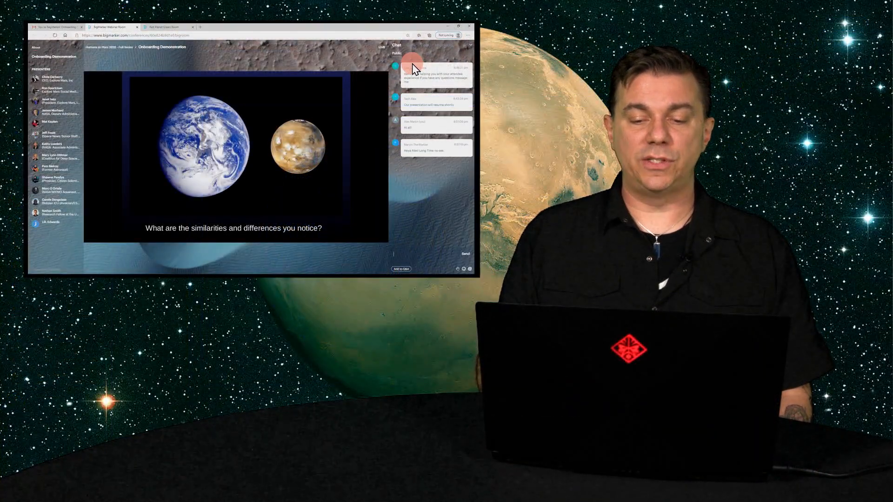
Send a private 'Help!' message to an admin, then return to the private chat contacts
left_click(410, 53)
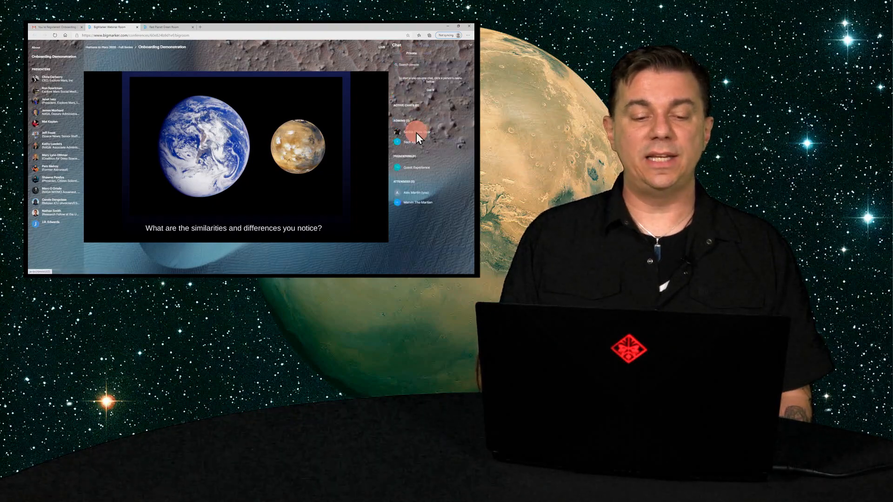
left_click(413, 131)
type("Help!")
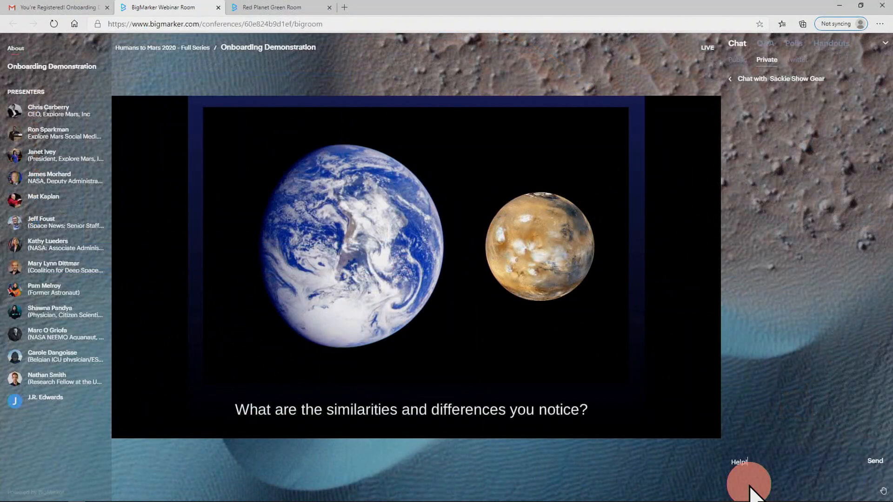
left_click(875, 460)
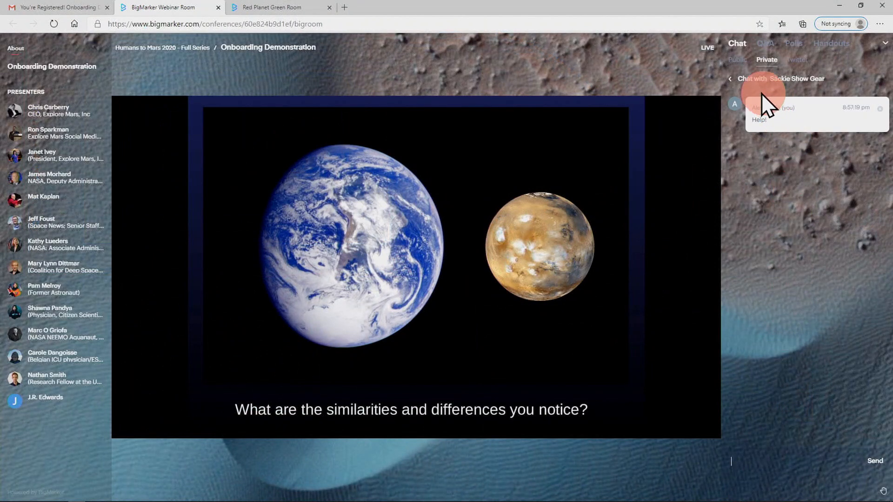
left_click(730, 79)
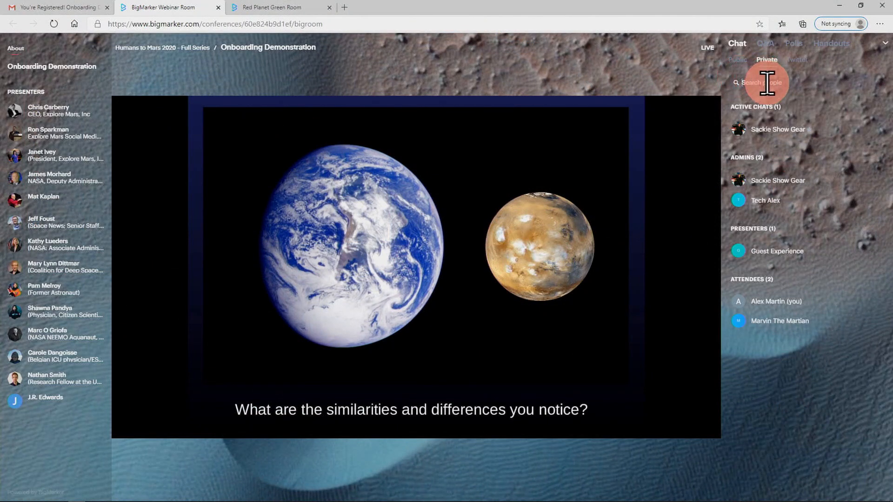
Search the private chat people for 'Alex', leaving one matching result
type("Alex")
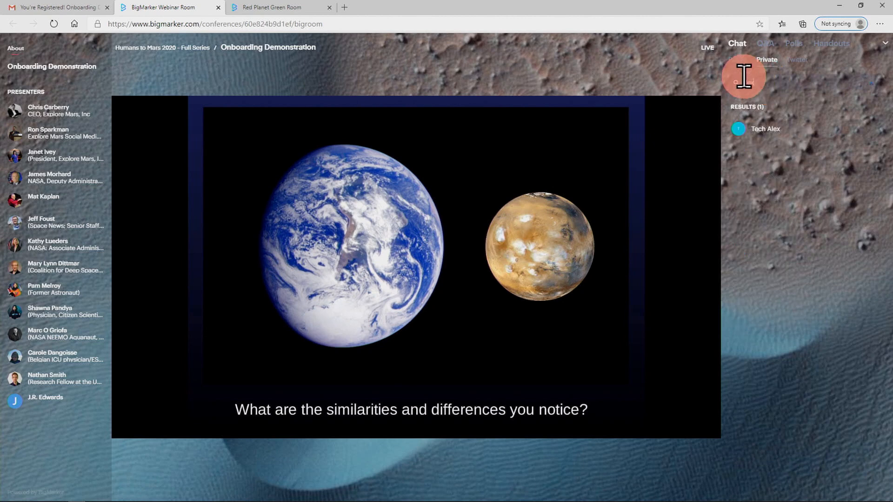
left_click(765, 44)
type("Does Mars")
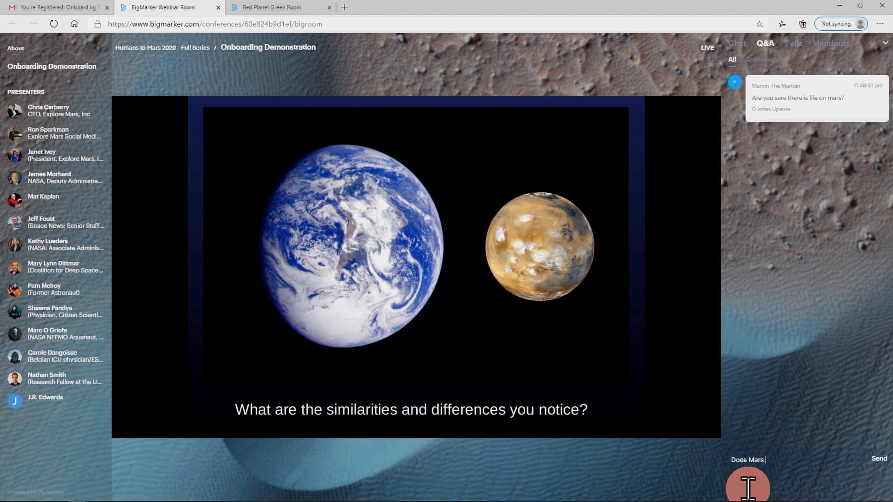
Draft 'Does Mars have air?' in Q&A and upvote the life-on-Mars question
type("have air?")
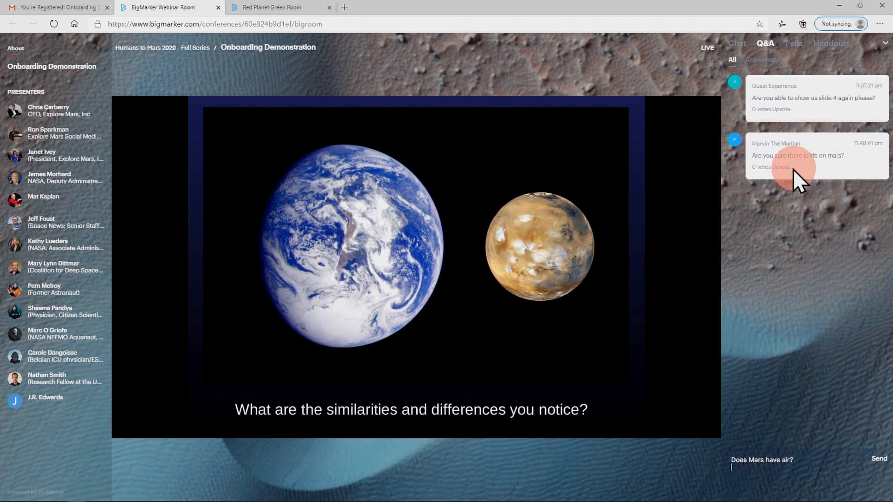
left_click(782, 166)
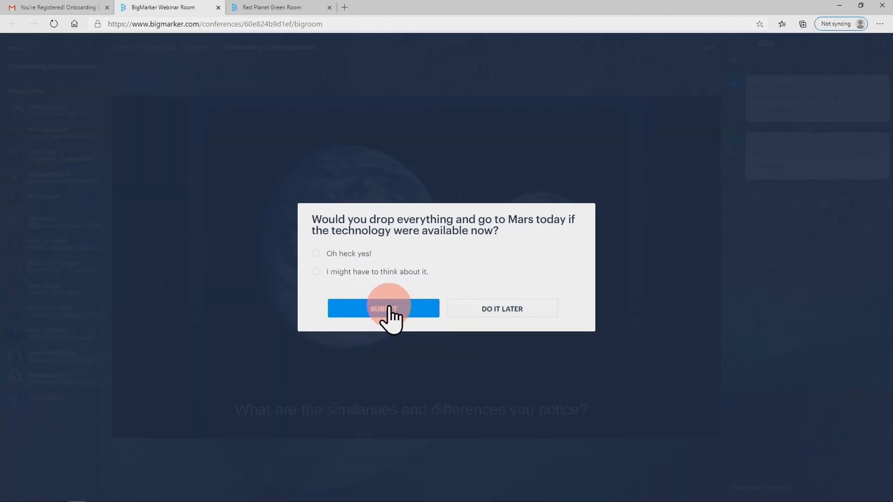
Answer the Mars poll with 'I might have to think about it' and submit
left_click(316, 272)
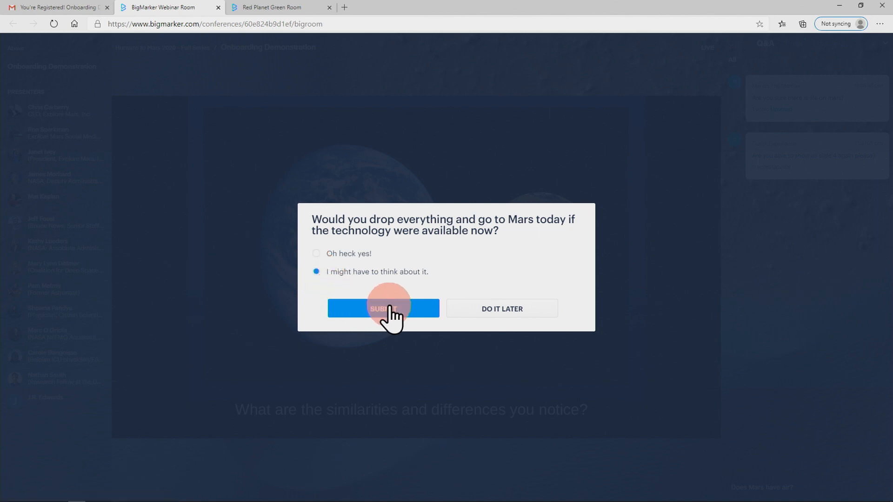
left_click(382, 308)
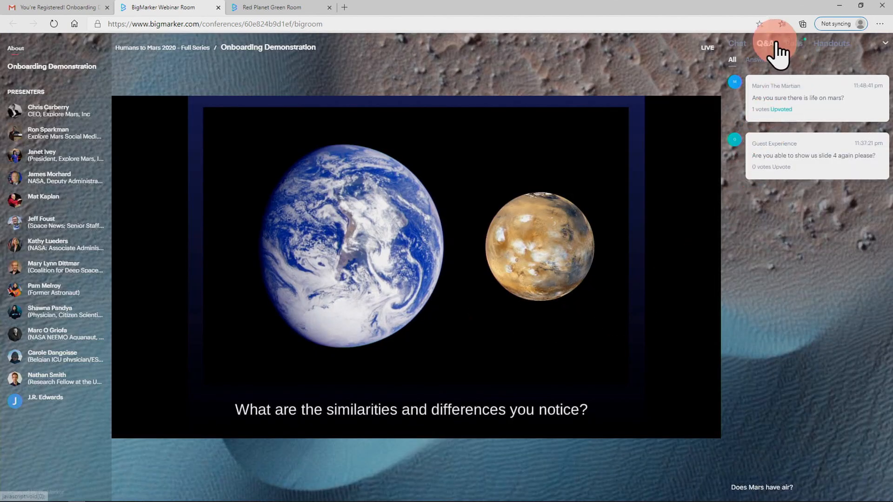
View the open polls and dismiss the full week pass upgrade pop-up
left_click(793, 44)
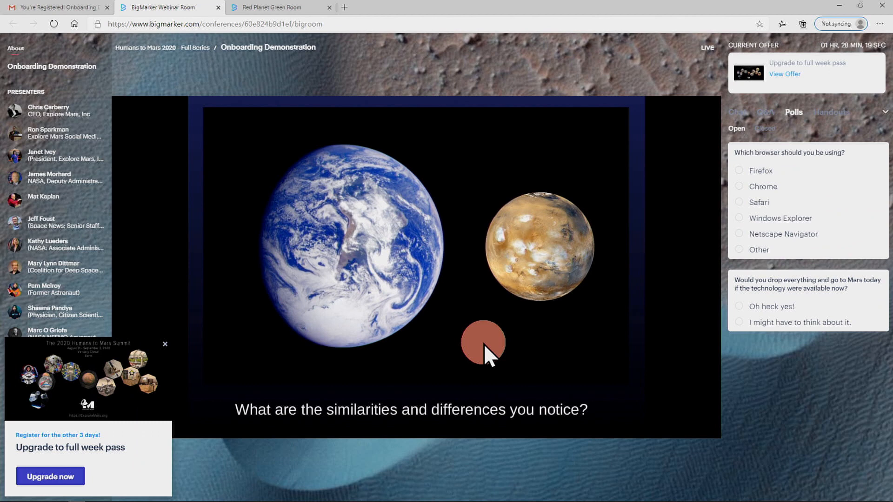
mouse_move(162, 379)
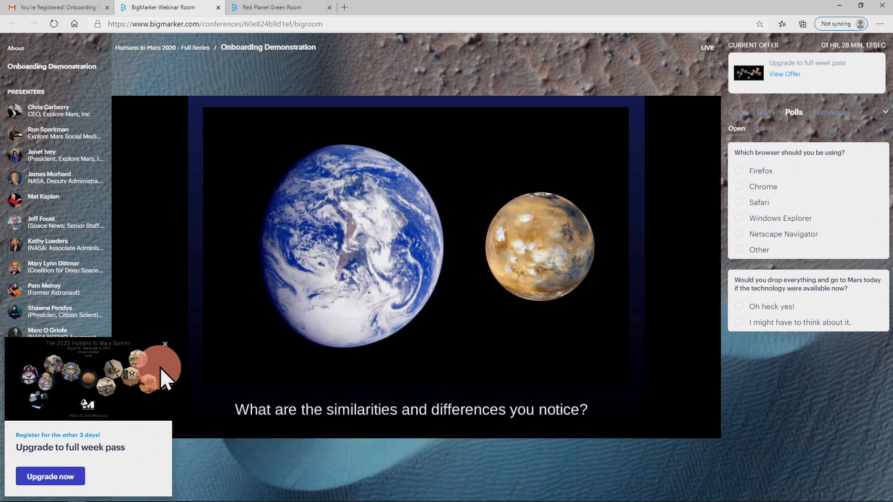
left_click(165, 344)
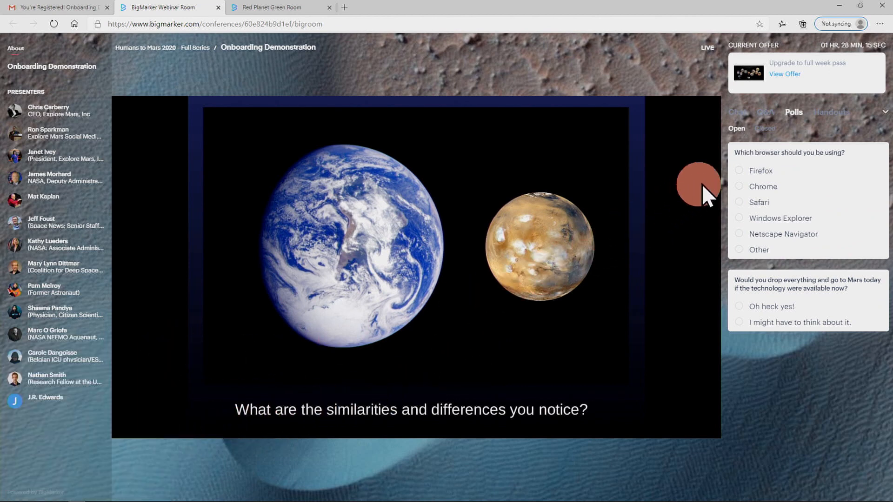
Show the Handouts section and its list of available offers
left_click(830, 113)
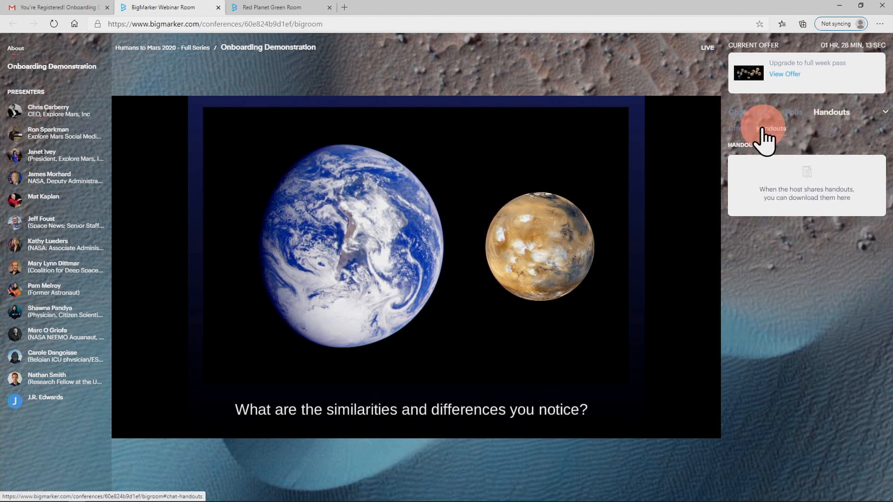
left_click(736, 128)
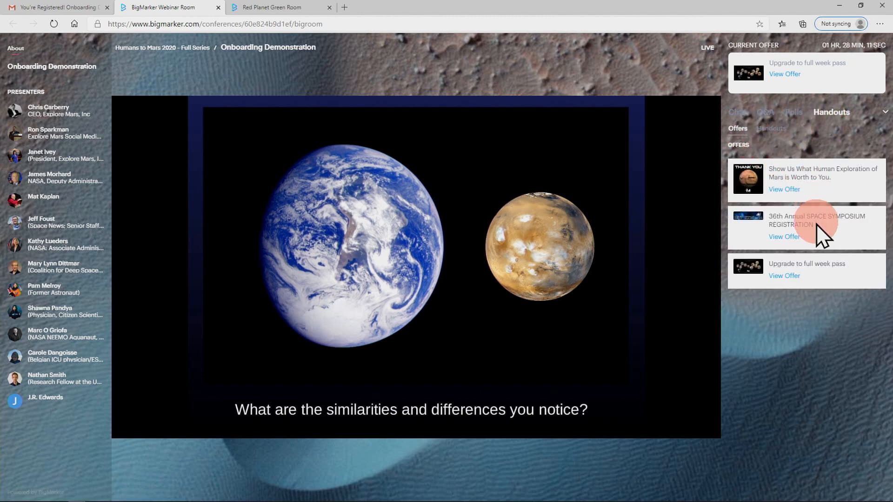